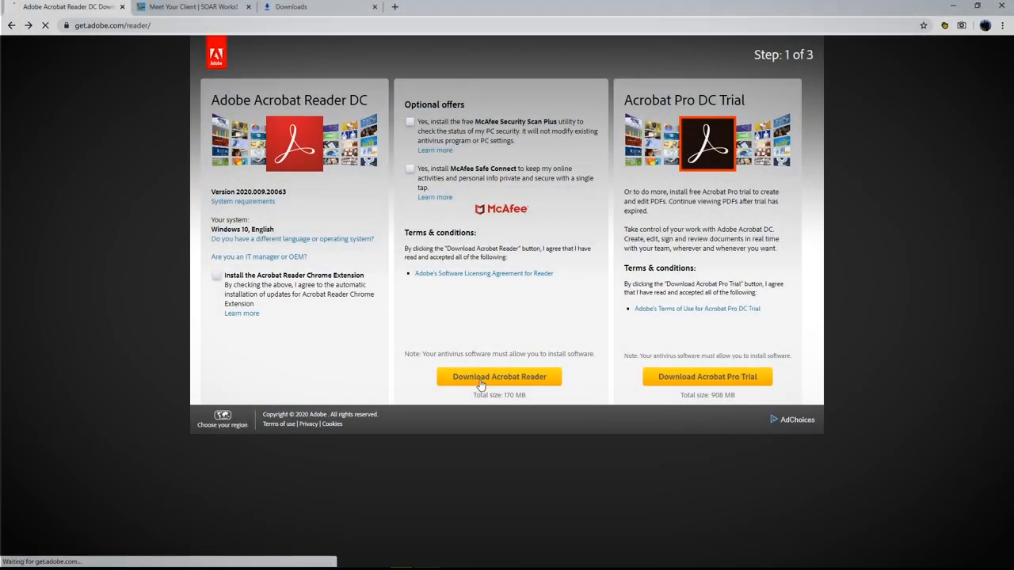
Step: Download Acrobat Reader DC from get.adobe.com to reach the Step 2 of 3 installer instructions
click(499, 376)
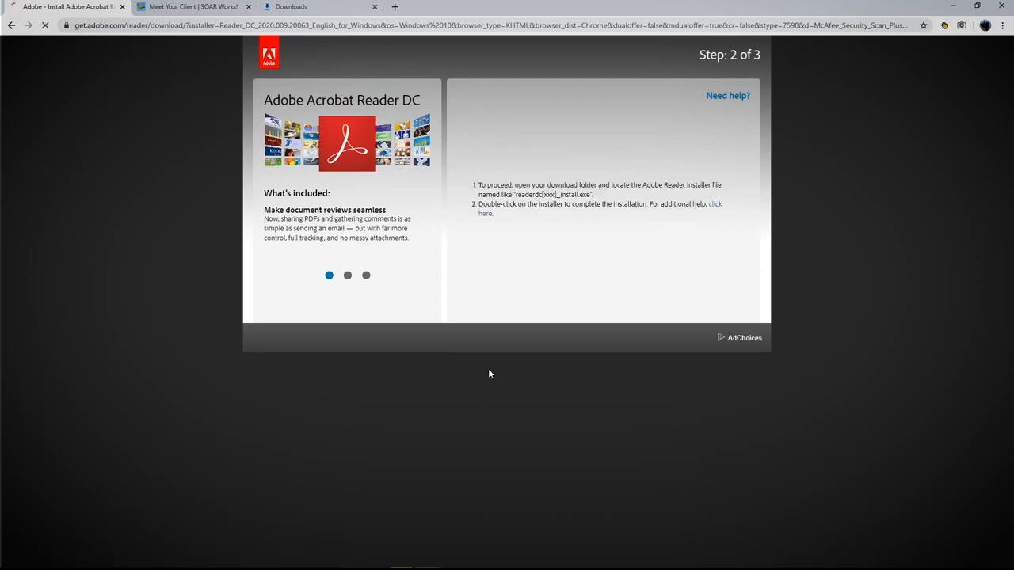